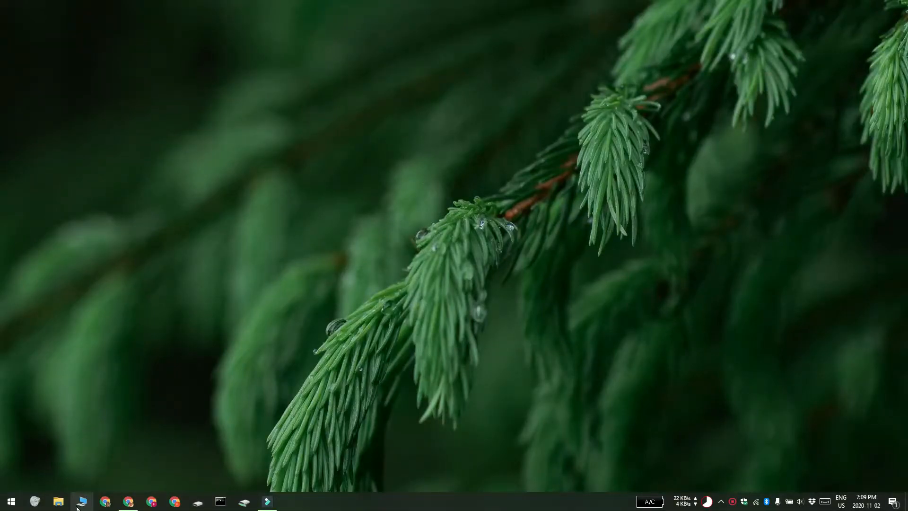
Open a File Explorer window at This PC and move it toward the screen centre.
left_click(58, 502)
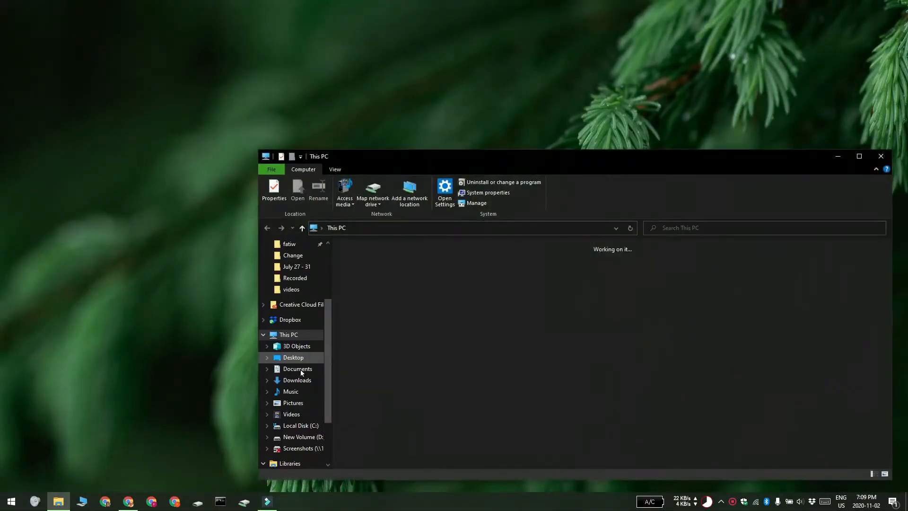
left_click_drag(521, 156, 417, 81)
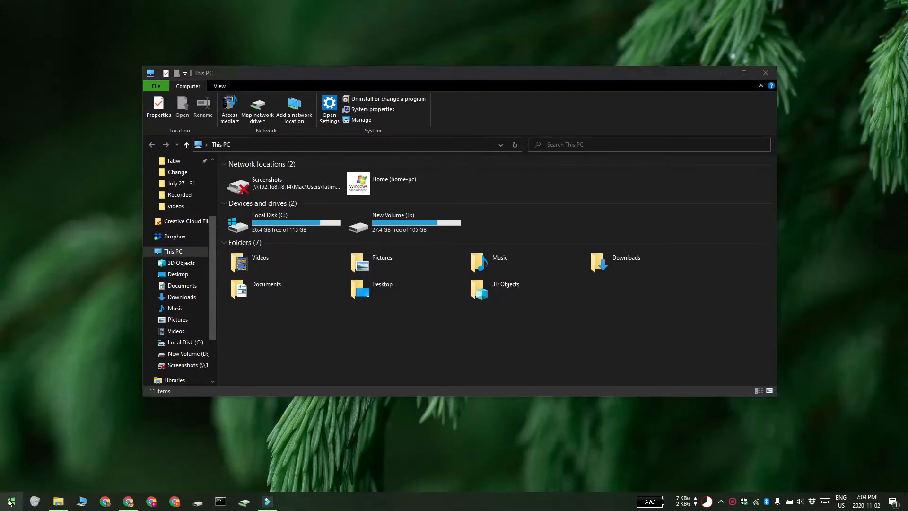
Open Windows Settings from the File Explorer ribbon's Computer tab.
left_click(10, 501)
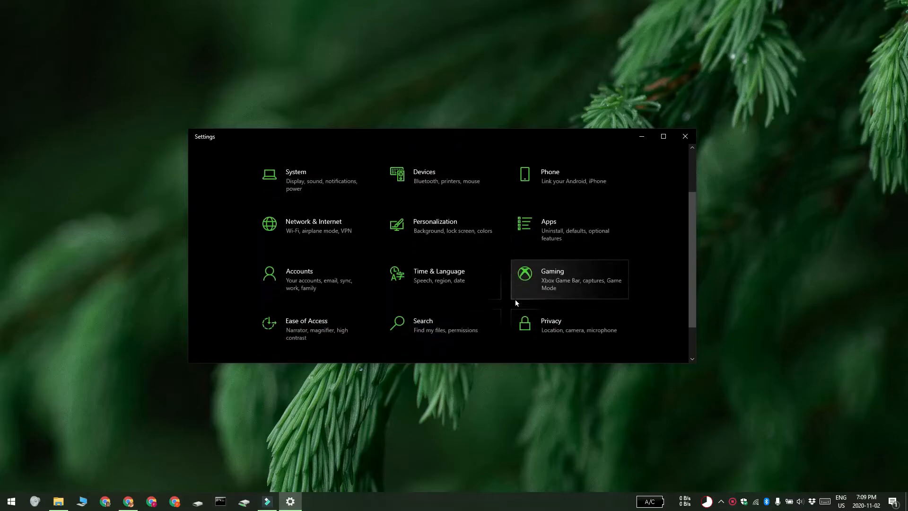
Open the Ease of Access category to reach the Display text-size options.
left_click(306, 327)
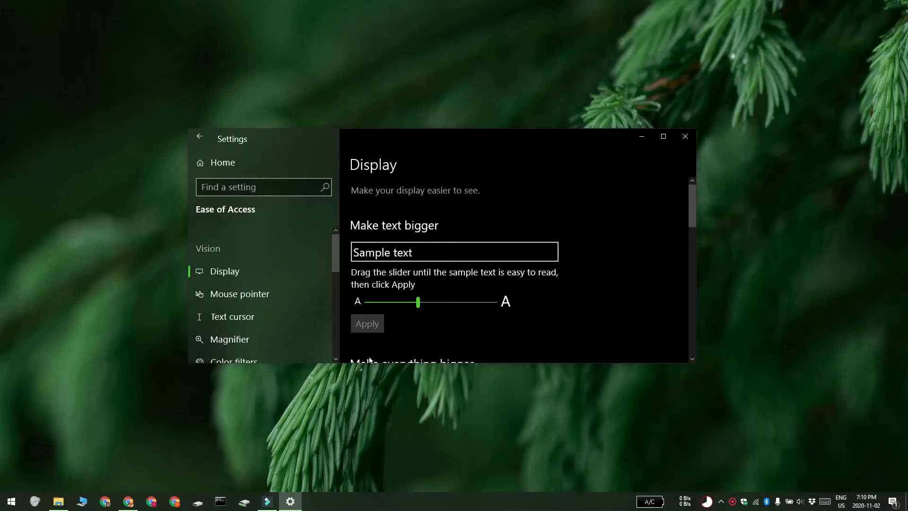
mouse_move(510, 234)
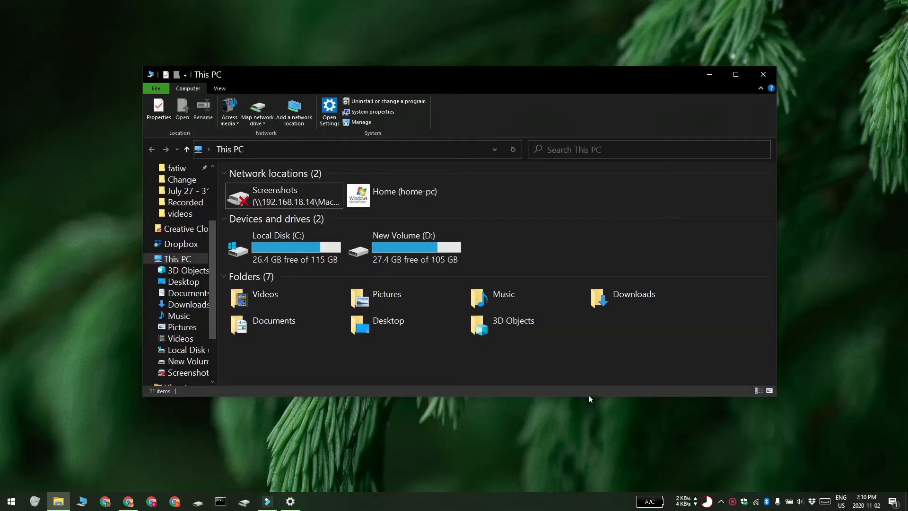
mouse_move(419, 394)
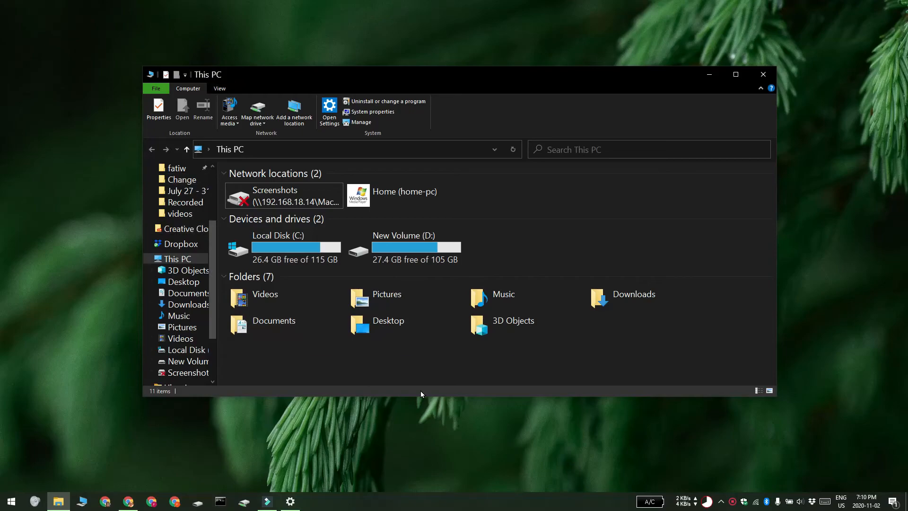
mouse_move(686, 220)
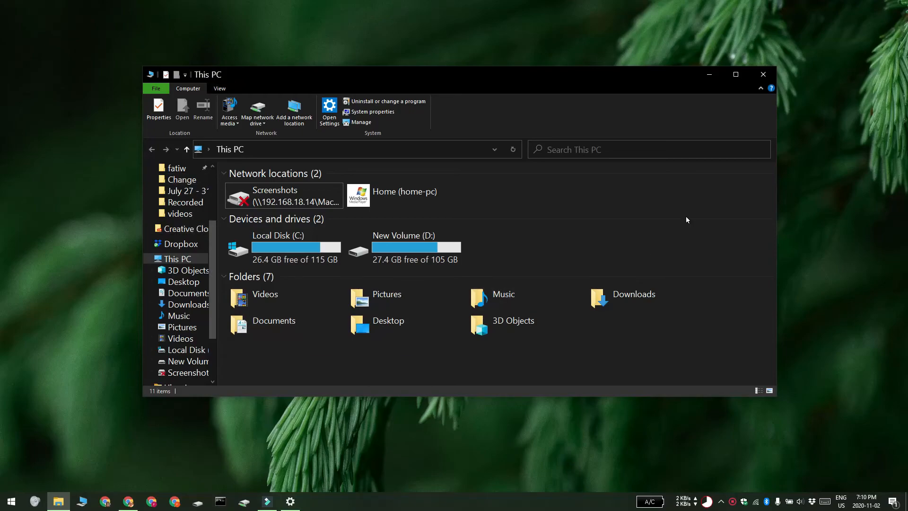